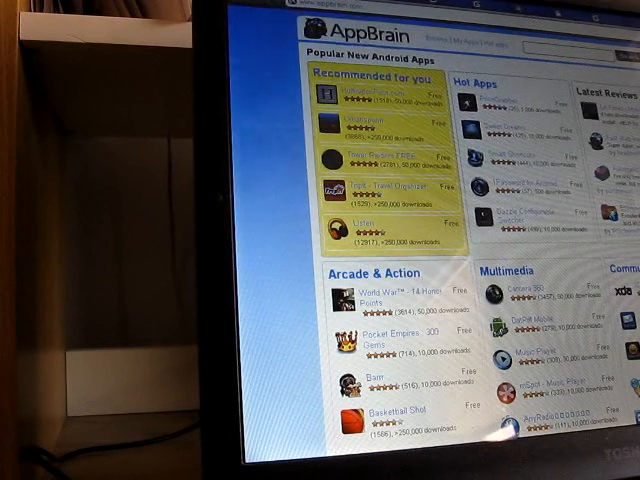
Start installing Smart Shortcuts to the phone, bringing up its Review permissions dialog.
{"action": "scroll", "scroll_direction": "down", "scroll_amount": 3}
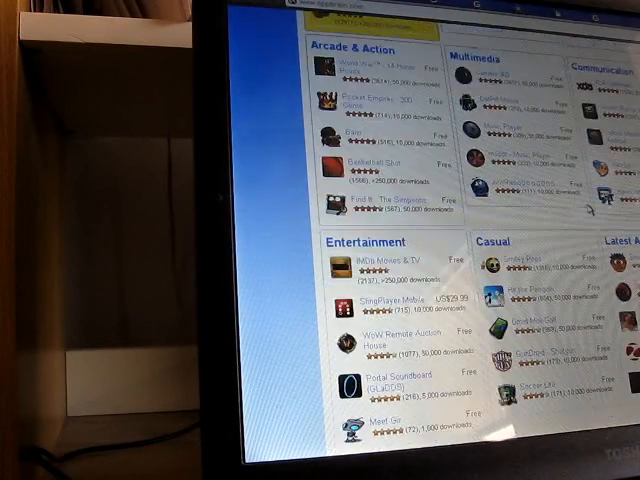
{"action": "scroll", "scroll_direction": "up", "scroll_amount": 3}
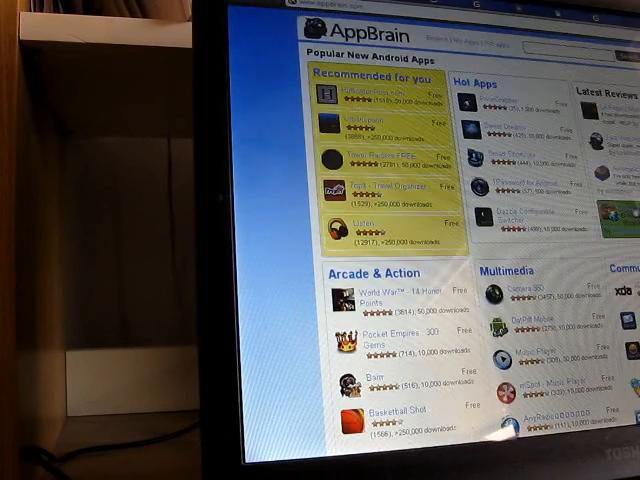
{"action": "scroll", "scroll_direction": "down", "scroll_amount": 3}
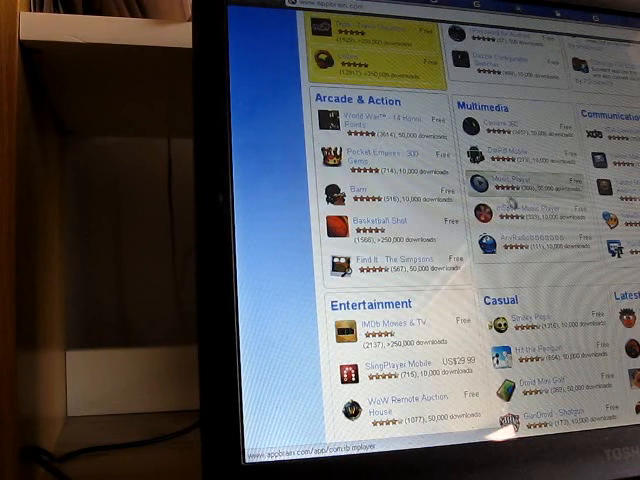
{"action": "scroll", "scroll_direction": "down", "scroll_amount": 3}
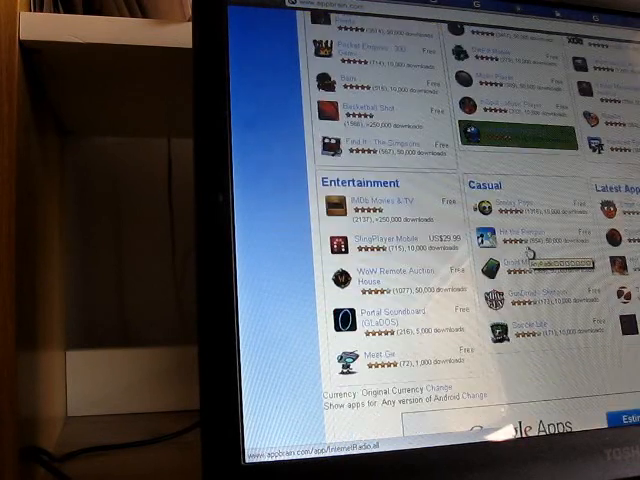
{"action": "scroll", "scroll_direction": "up", "scroll_amount": 3}
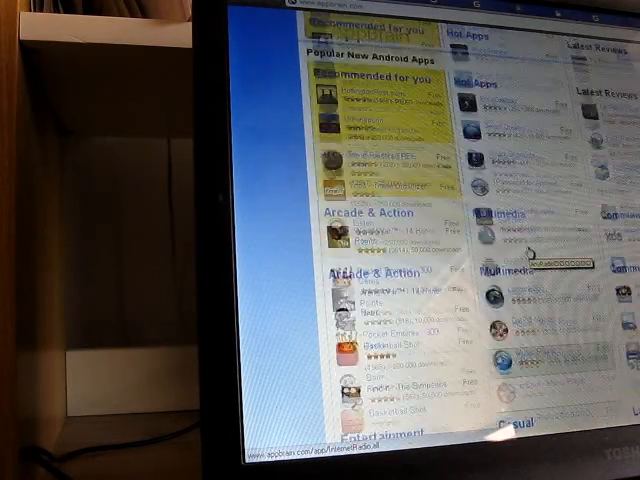
{"action": "scroll", "scroll_direction": "up", "scroll_amount": 3}
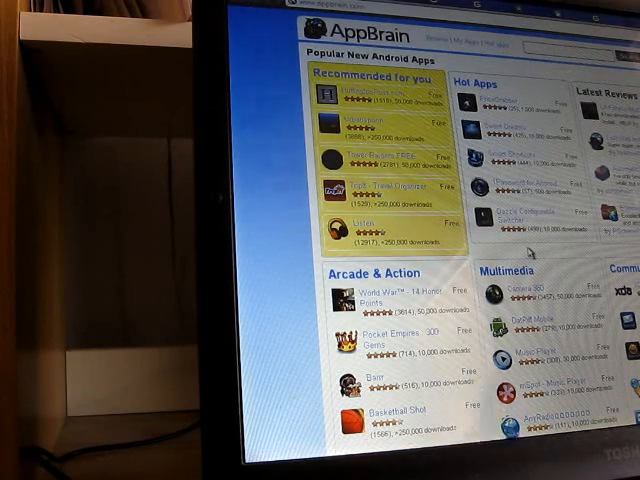
{"action": "scroll", "scroll_direction": "down", "scroll_amount": 3}
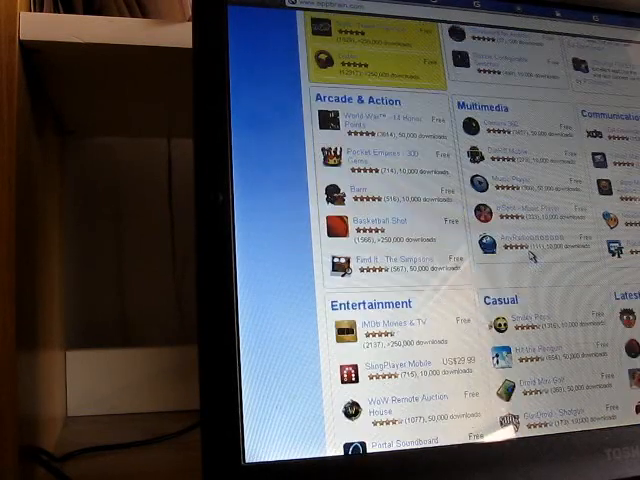
{"action": "scroll", "scroll_direction": "up", "scroll_amount": 3}
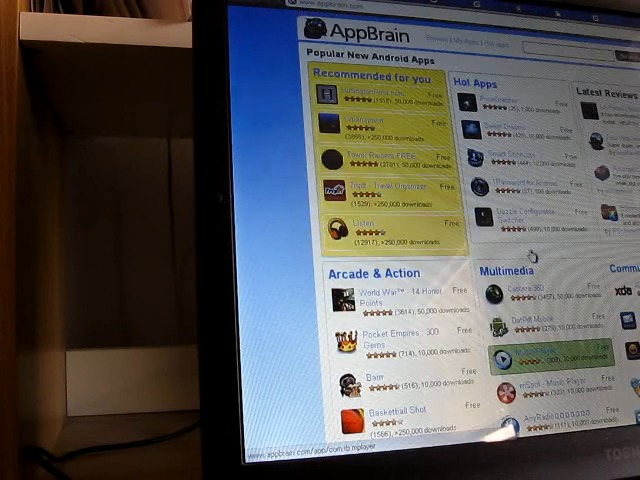
{"action": "scroll", "scroll_direction": "down", "scroll_amount": 3}
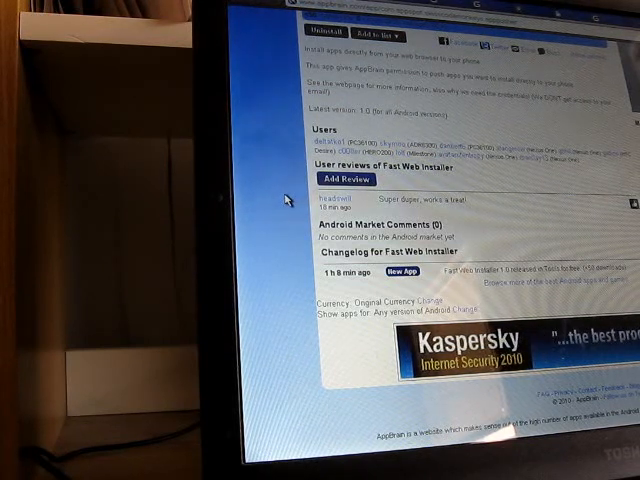
{"action": "scroll", "scroll_direction": "up", "scroll_amount": 3}
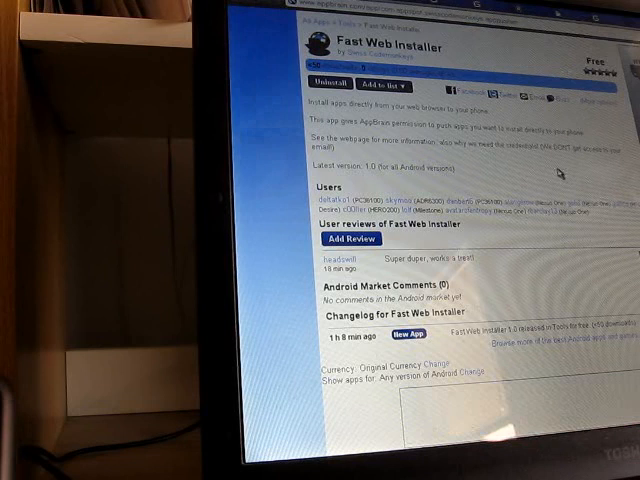
{"action": "scroll", "scroll_direction": "down", "scroll_amount": 3}
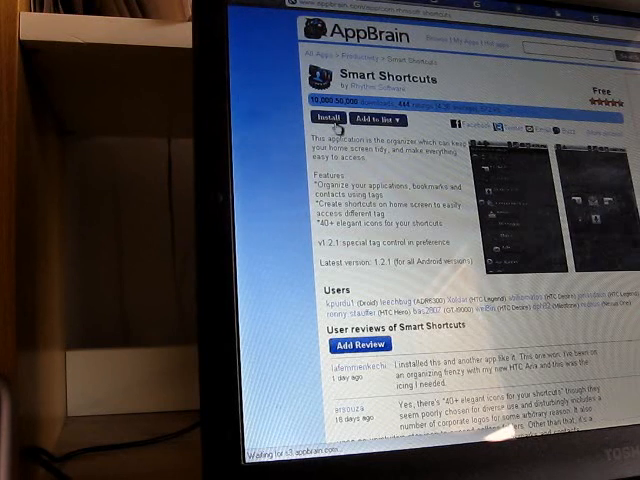
{"action": "left_click", "coordinate": [332, 118]}
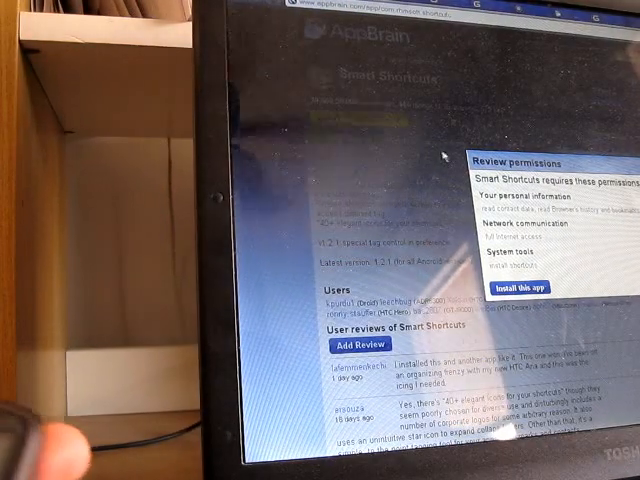